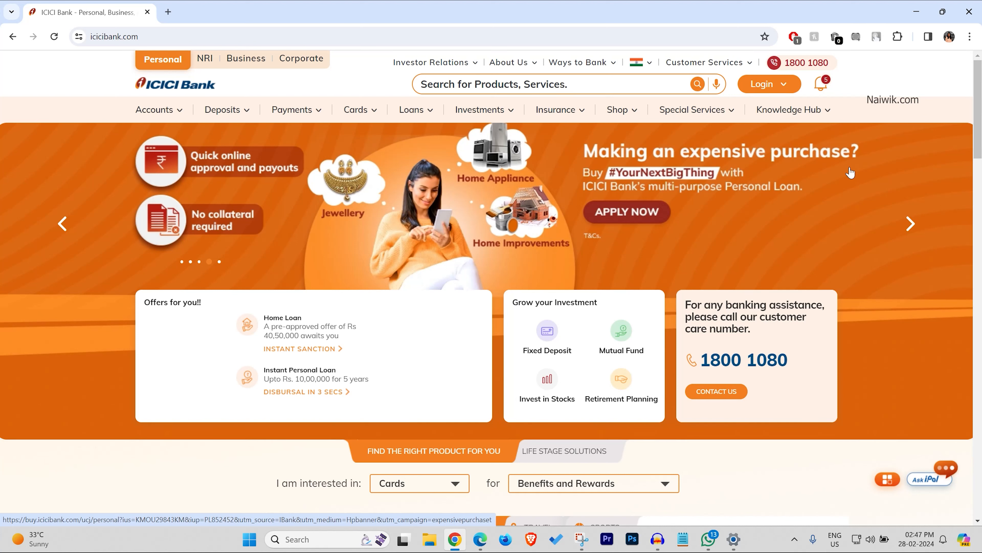
Step: Reach the Login to Internet Banking page from the ICICI Bank home page
type("Se")
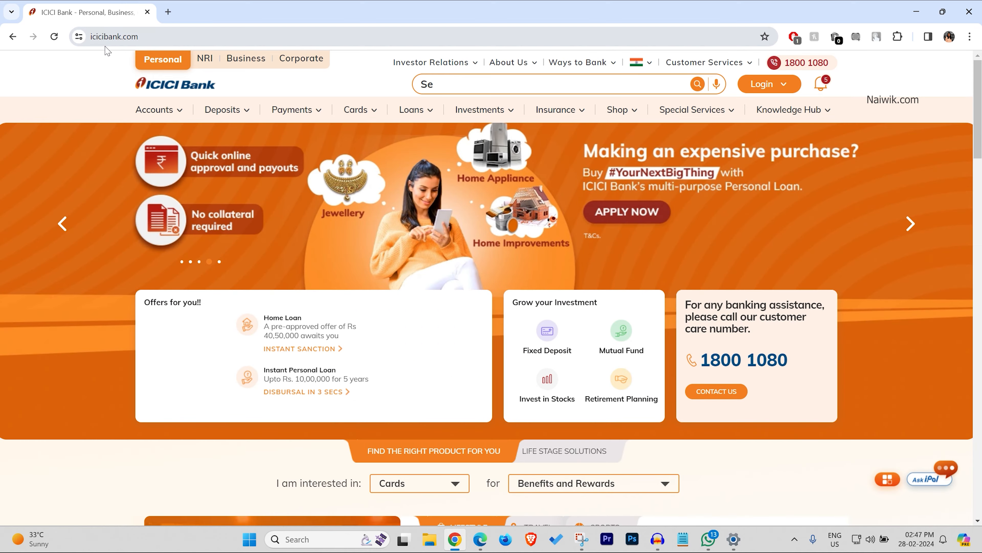
left_click(768, 84)
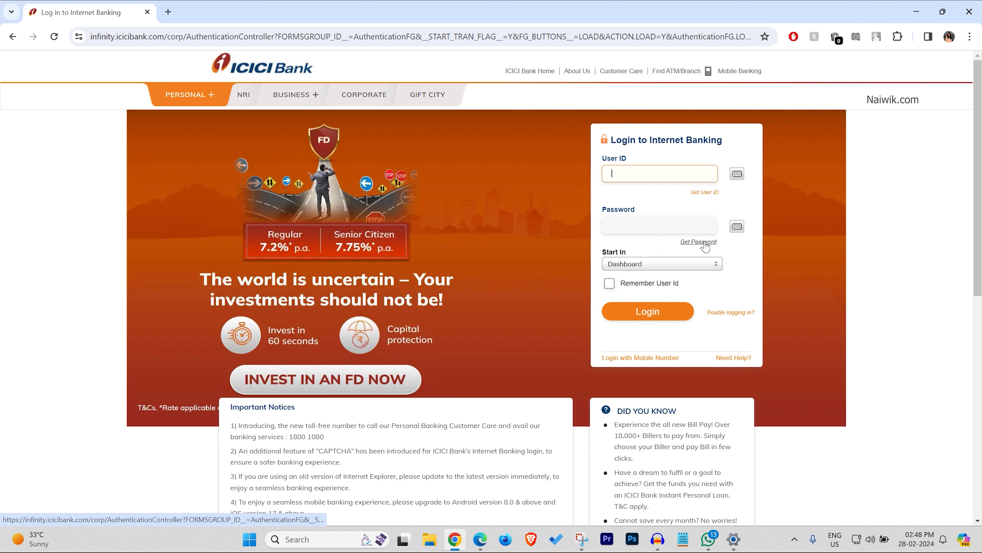
Step: Start Get Password, supply User ID and mobile number, and authenticate with the OTP
left_click(698, 242)
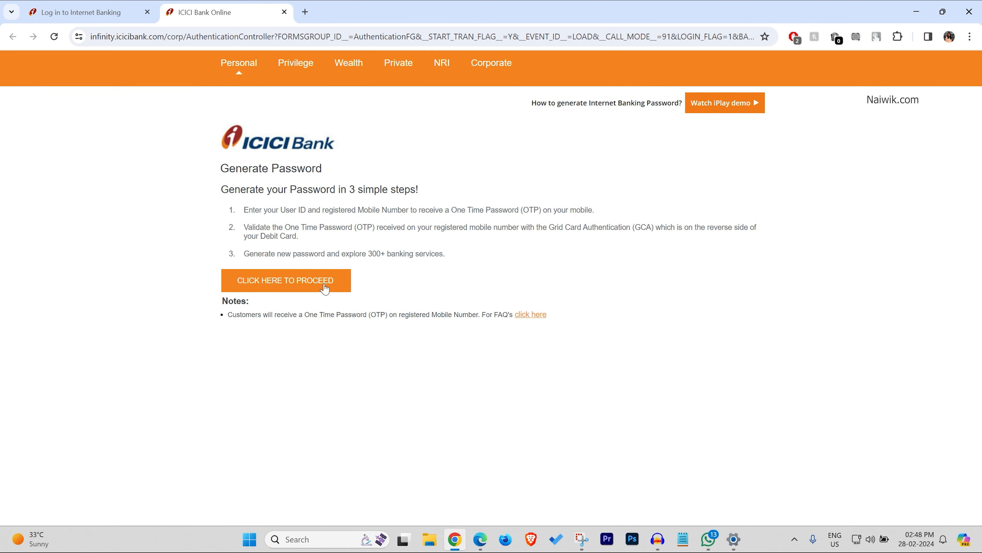
left_click(285, 280)
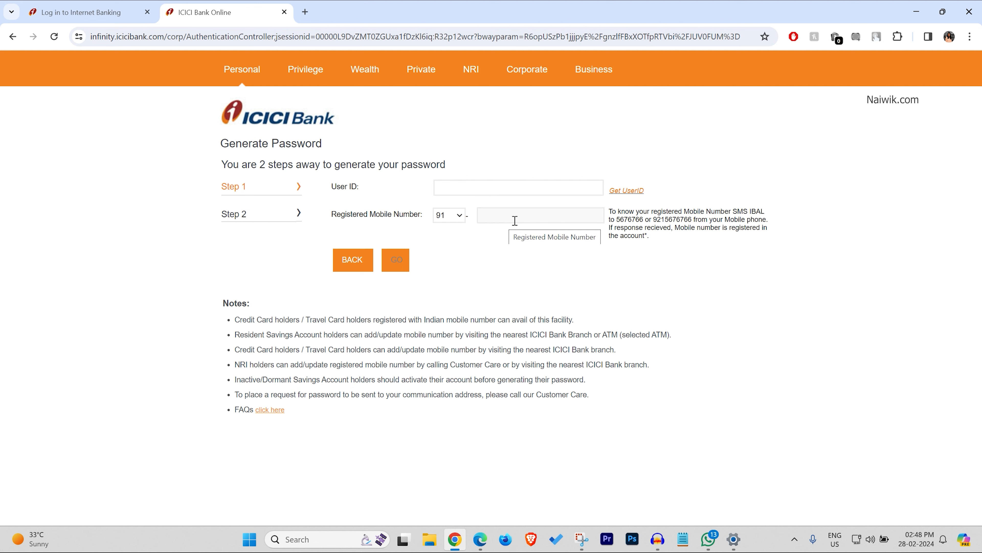
mouse_move(473, 192)
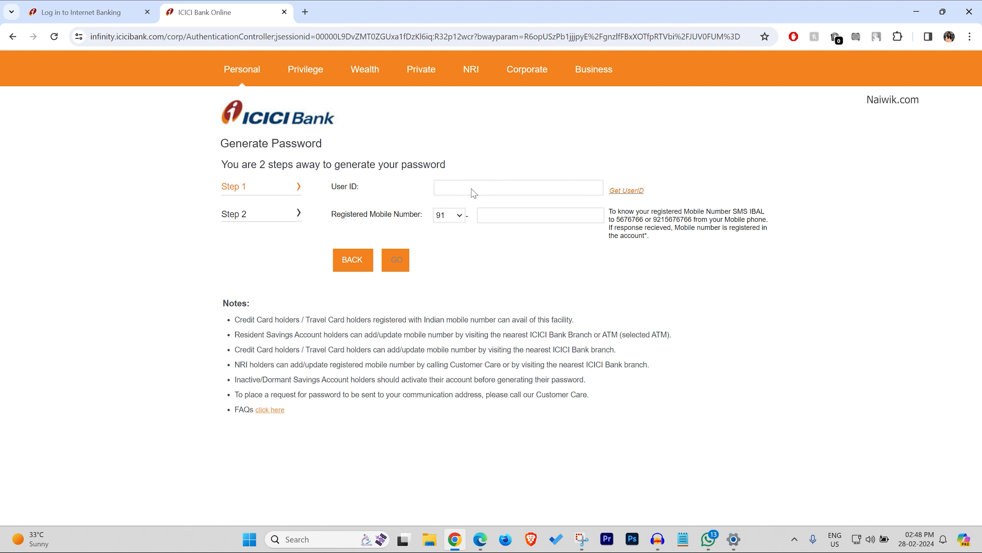
left_click(396, 259)
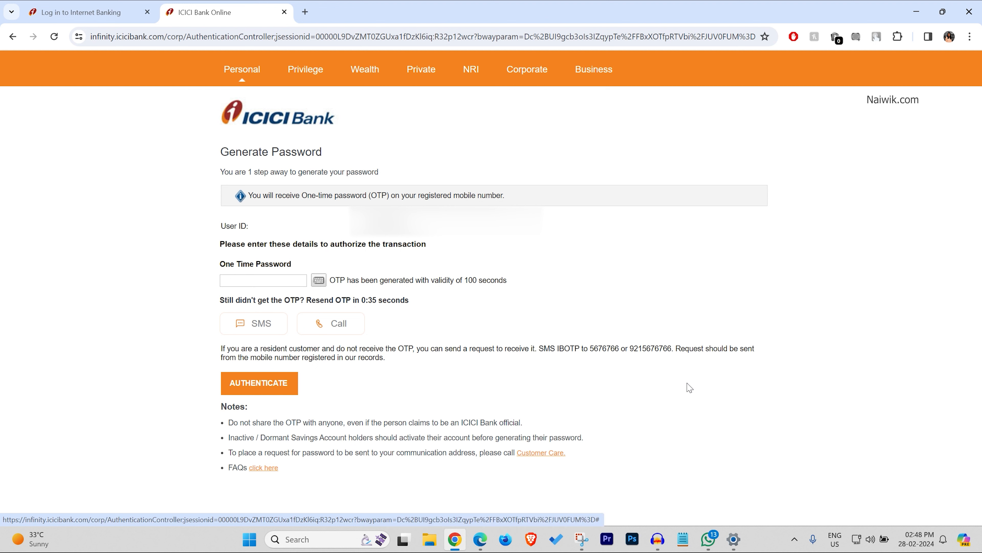
mouse_move(290, 390)
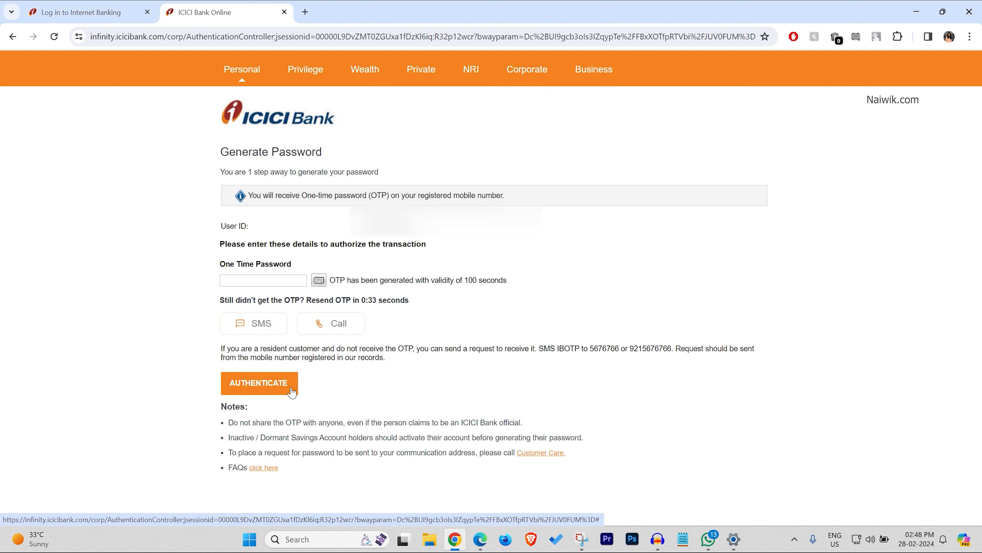
left_click(259, 383)
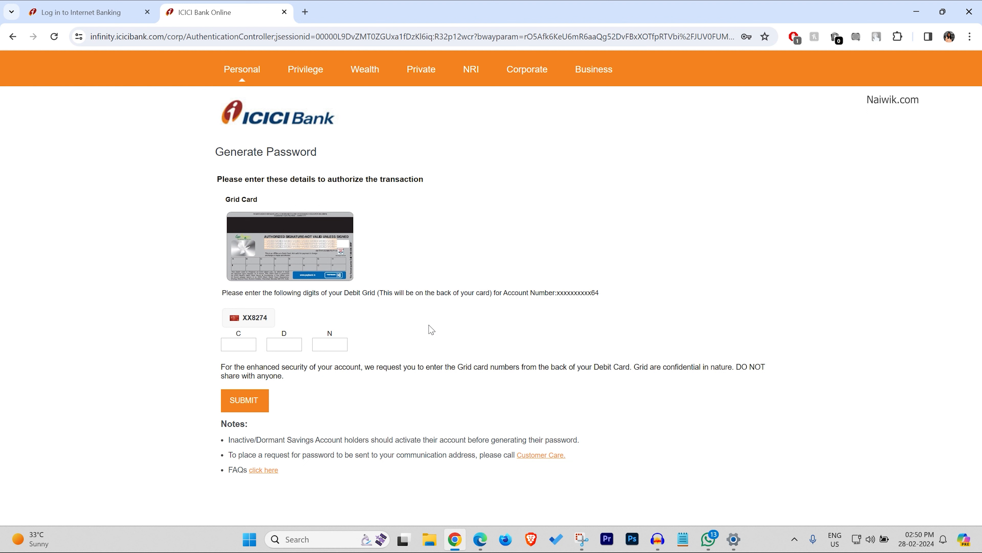
Step: Enter the debit card grid digits for C, D and N and submit them
left_click(238, 344)
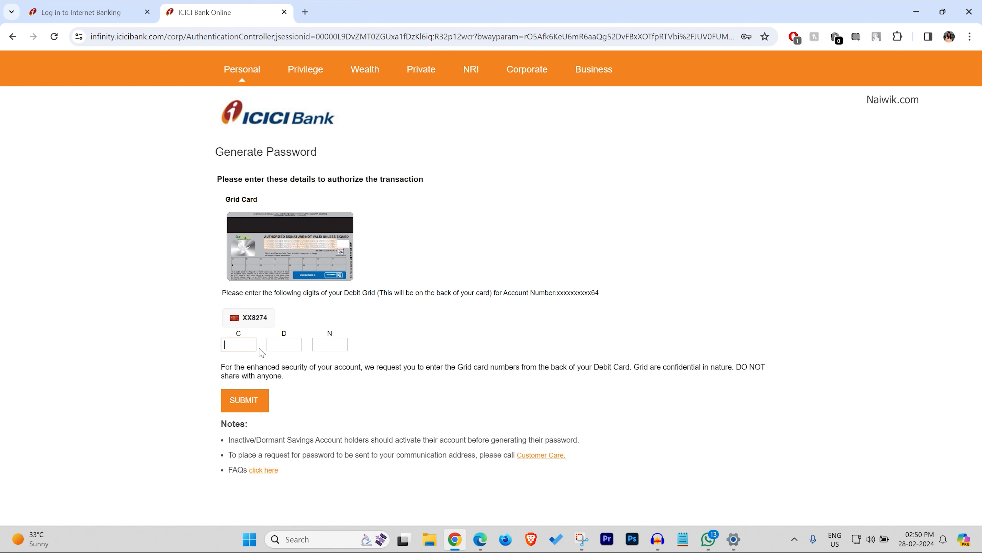
mouse_move(304, 364)
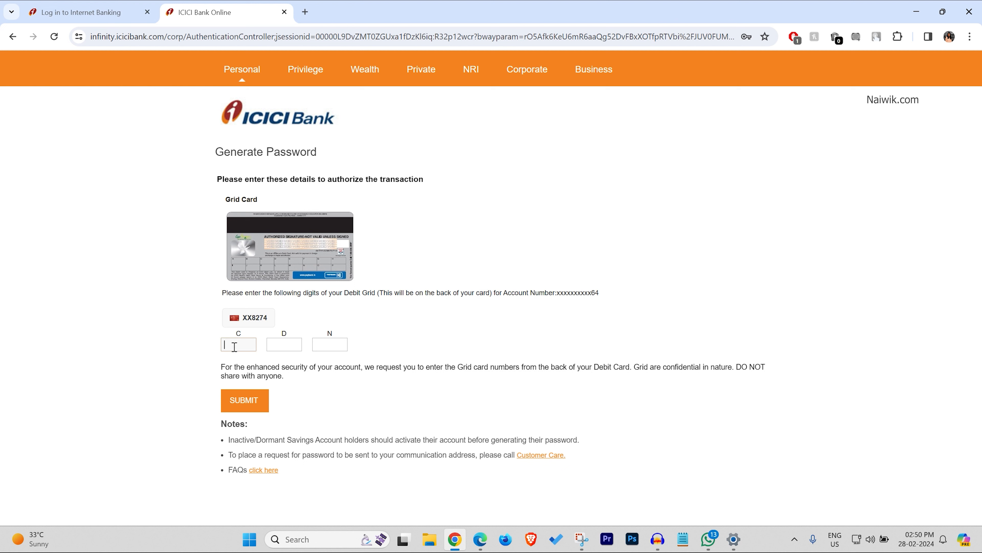
left_click(245, 400)
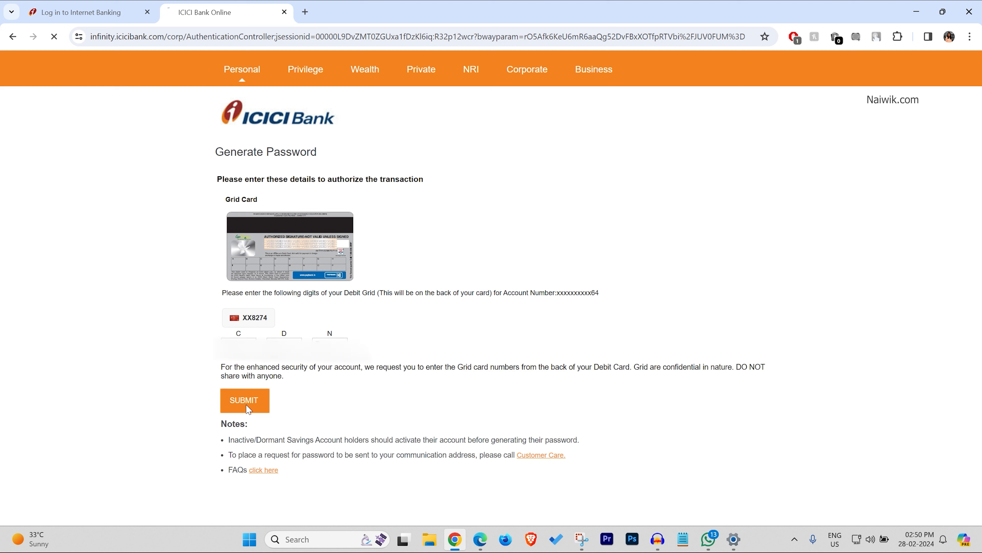
Step: Enter and confirm the new login password and update it, reaching the Congratulations page
left_click(245, 399)
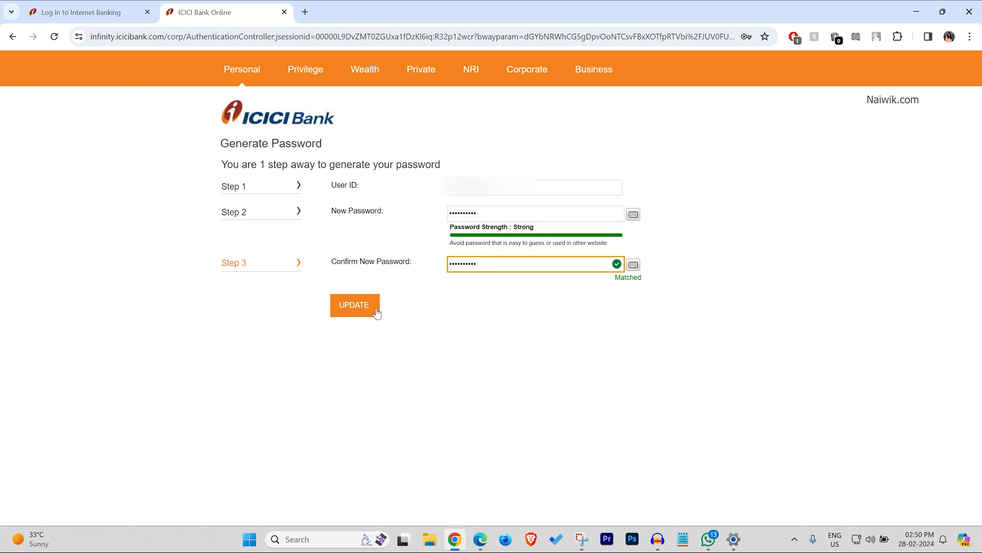
left_click(354, 305)
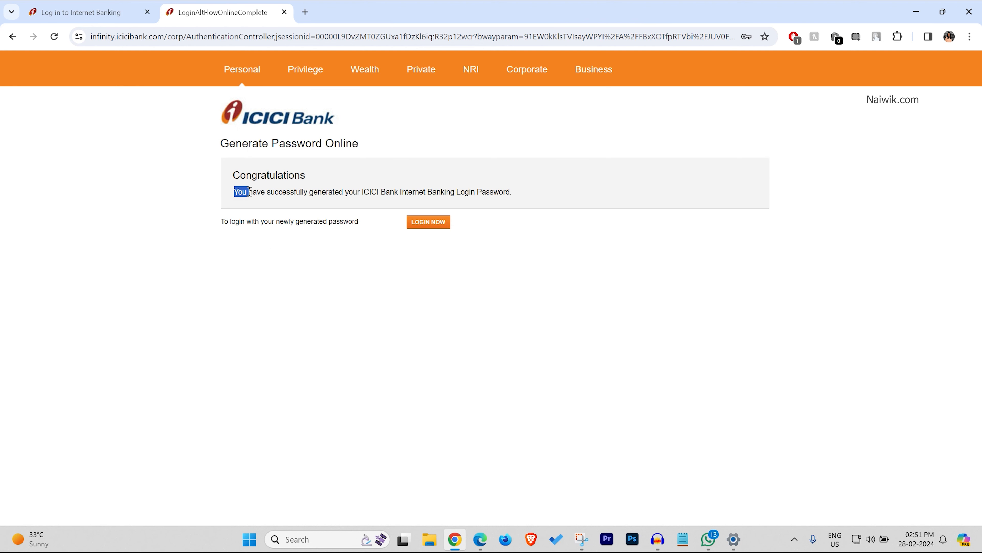